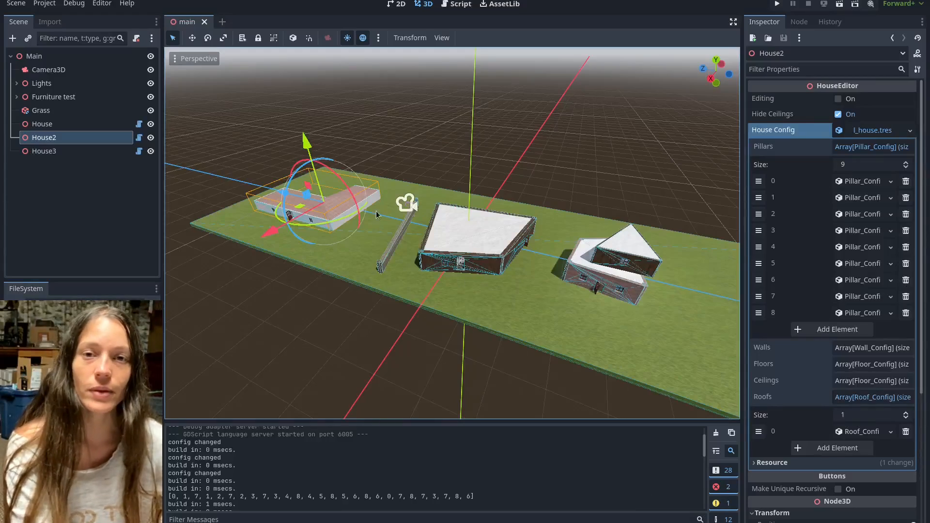
{"action": "mouse_move", "coordinate": [464, 302]}
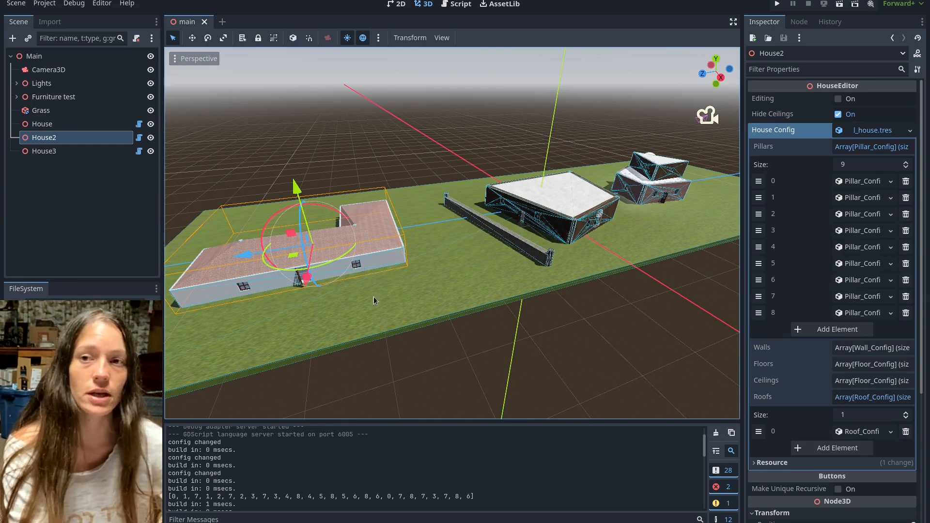
{"action": "mouse_move", "coordinate": [913, 132]}
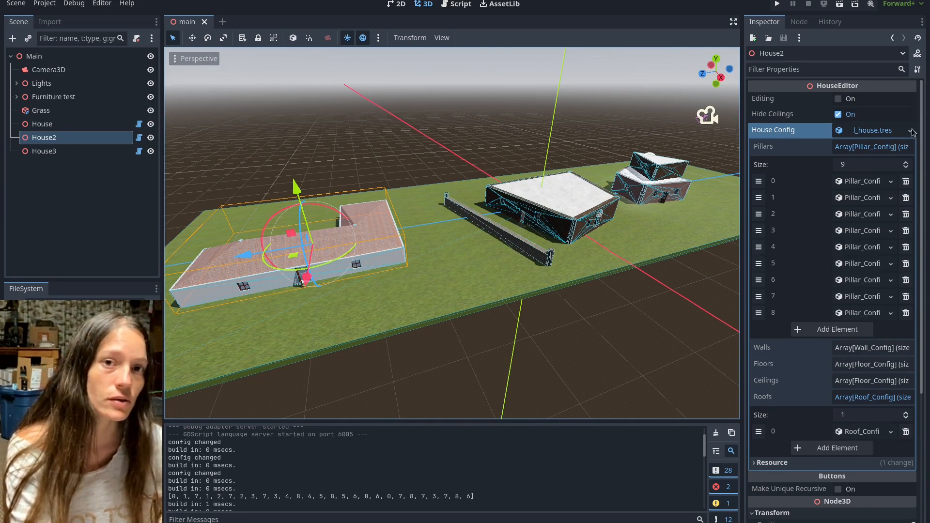
Load Blueprints/basics/gazebo.tres as the House Config, replacing the L-shaped house with the gazebo
{"action": "left_click", "coordinate": [912, 130]}
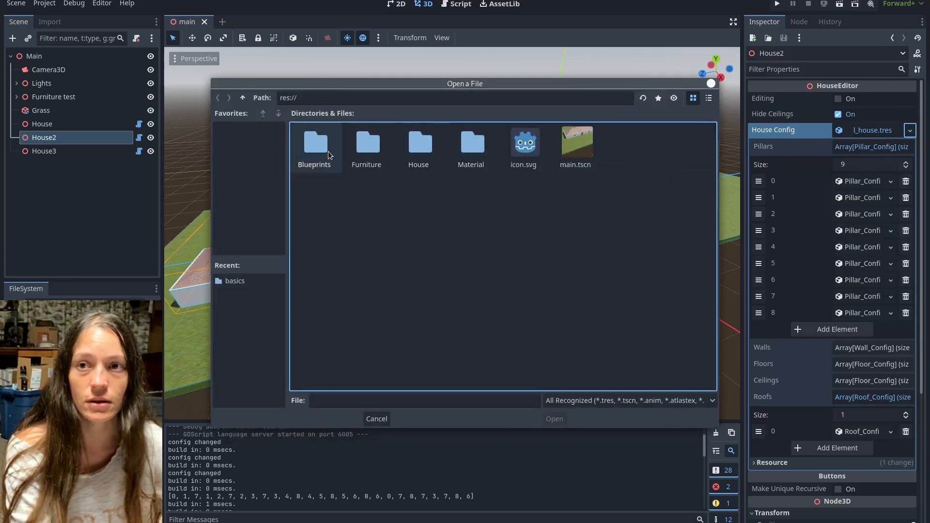
{"action": "double_click", "coordinate": [314, 142]}
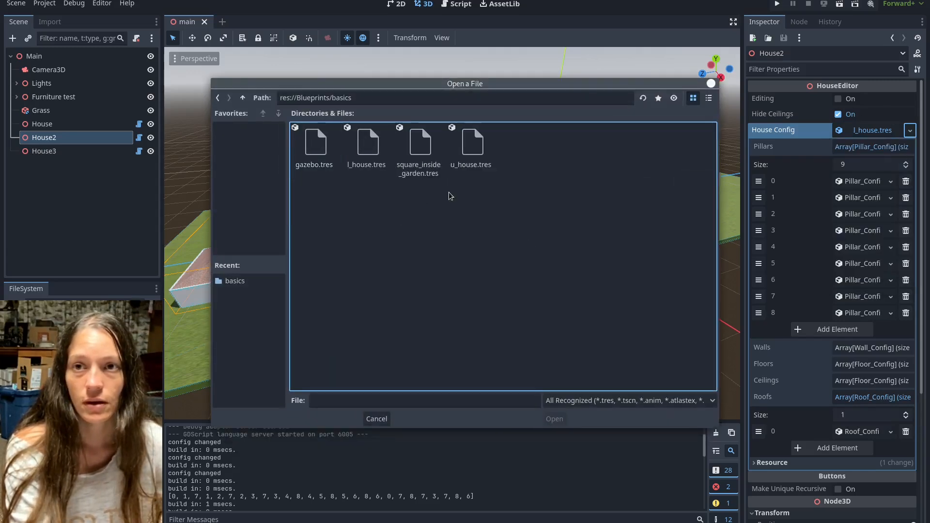
{"action": "double_click", "coordinate": [314, 146]}
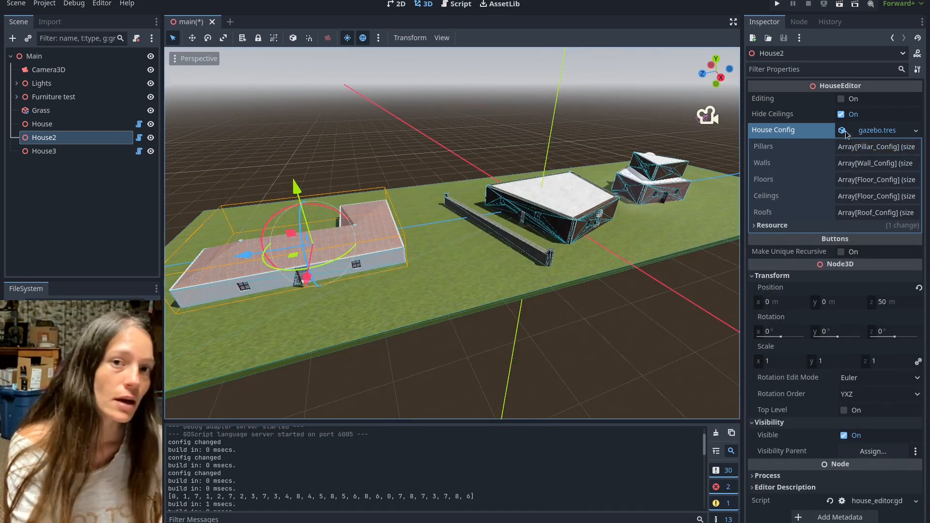
{"action": "left_click", "coordinate": [840, 98]}
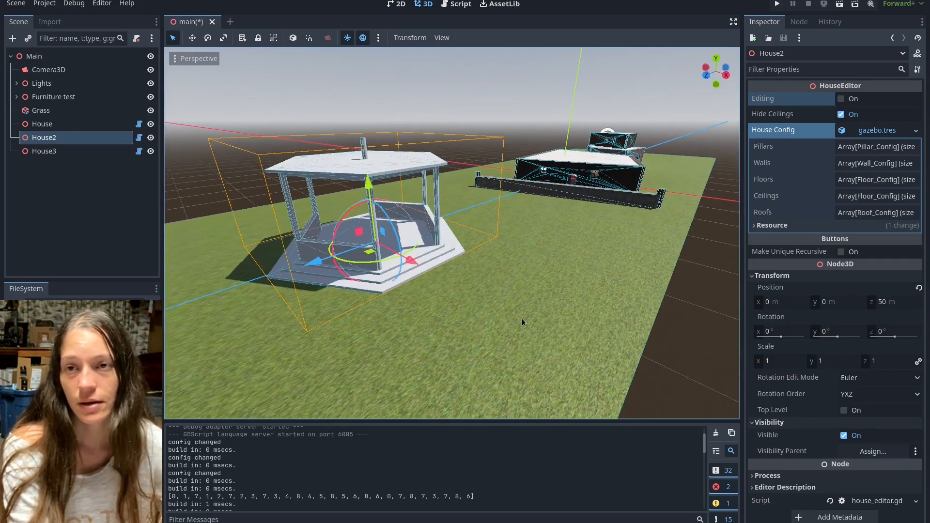
{"action": "mouse_move", "coordinate": [382, 390]}
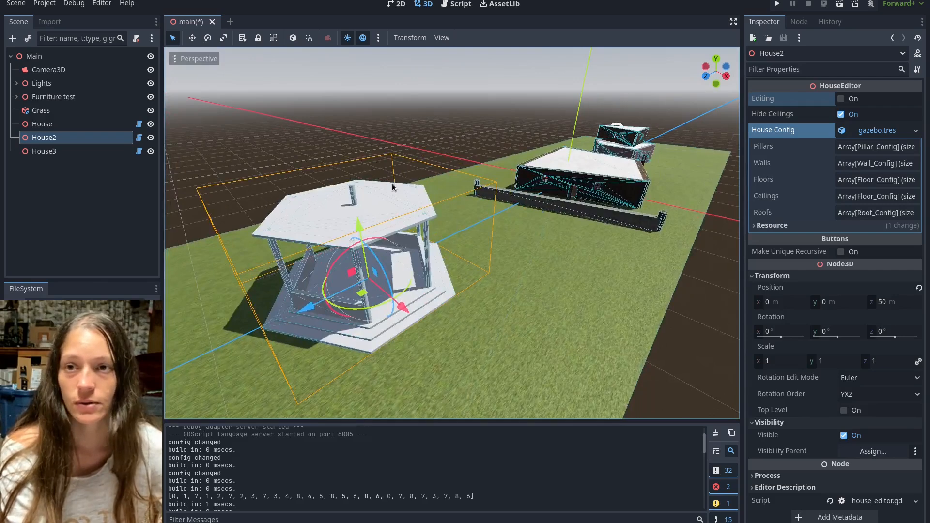
{"action": "mouse_move", "coordinate": [353, 449]}
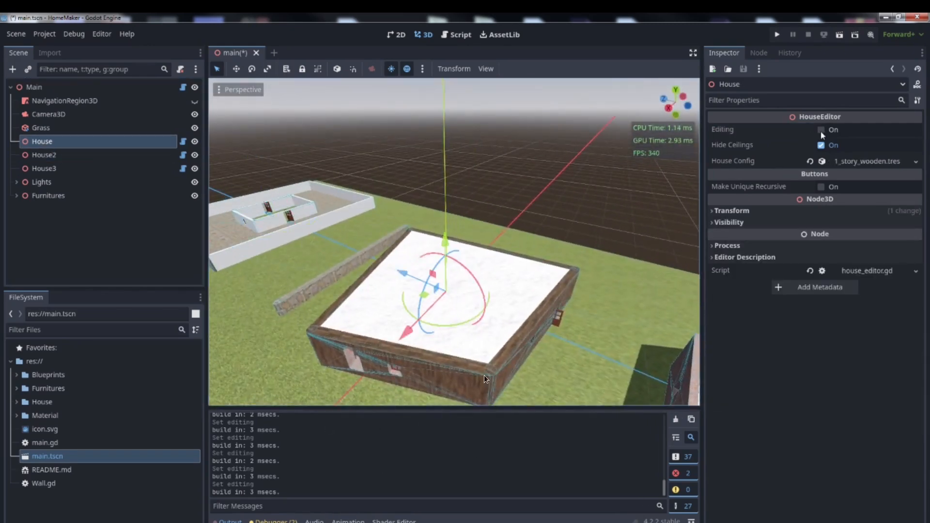
{"action": "left_click", "coordinate": [821, 129]}
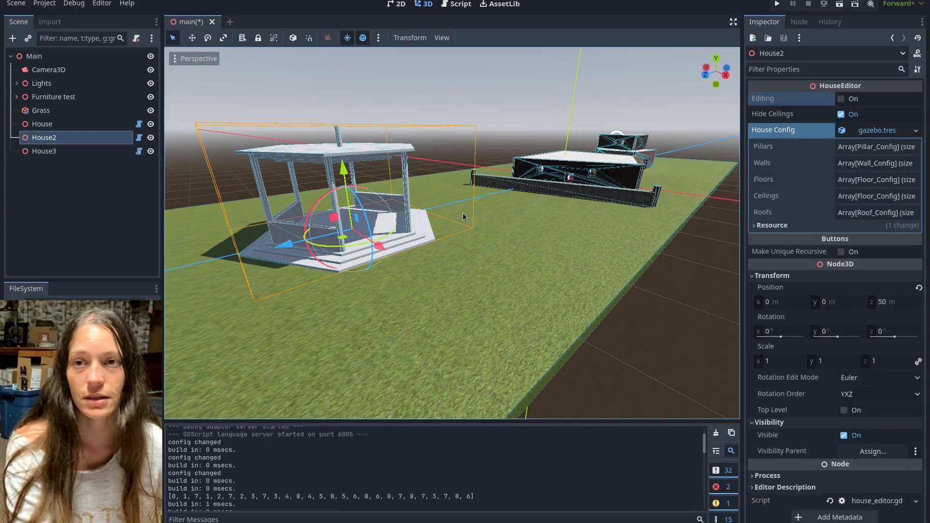
{"action": "mouse_move", "coordinate": [641, 237]}
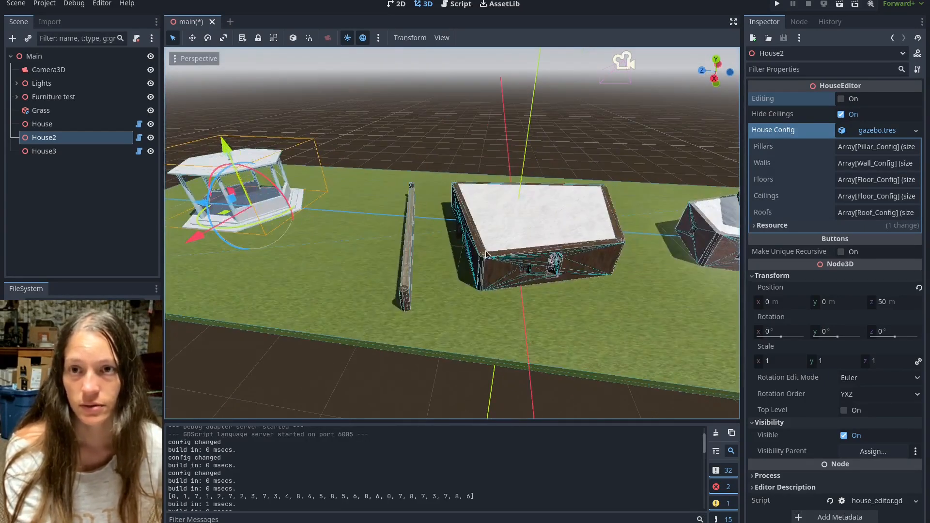
{"action": "left_click", "coordinate": [42, 124]}
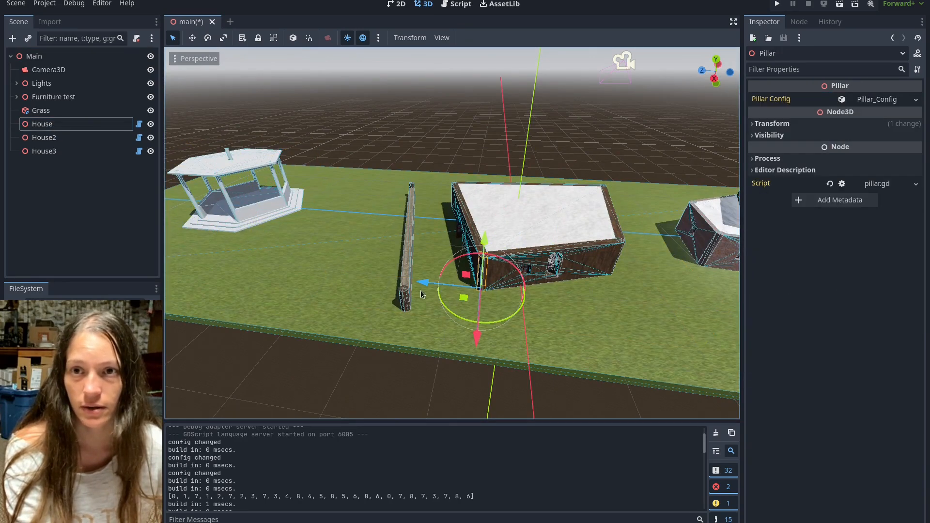
{"action": "left_click", "coordinate": [474, 326]}
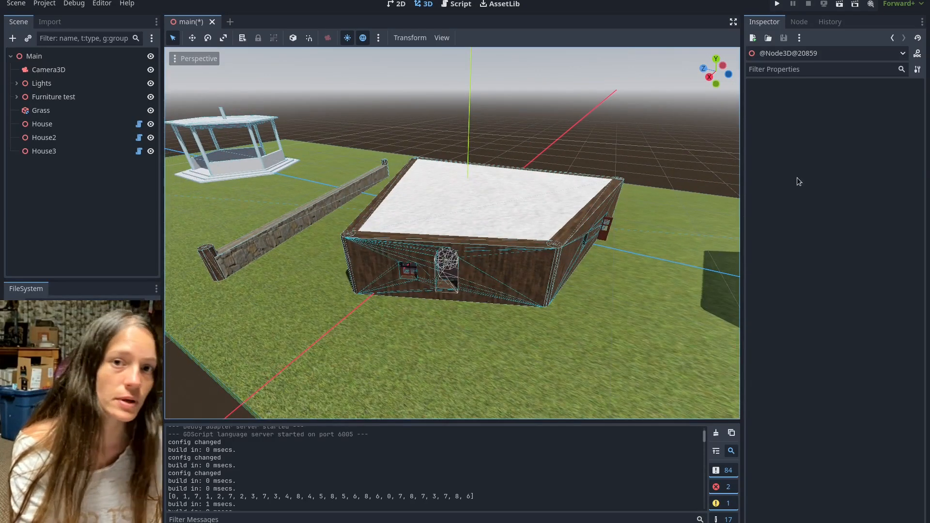
Enable Editing on House2 and add a Pillar_Config, creating Pillar_7 and positioning it in the viewport
{"action": "left_click", "coordinate": [44, 136]}
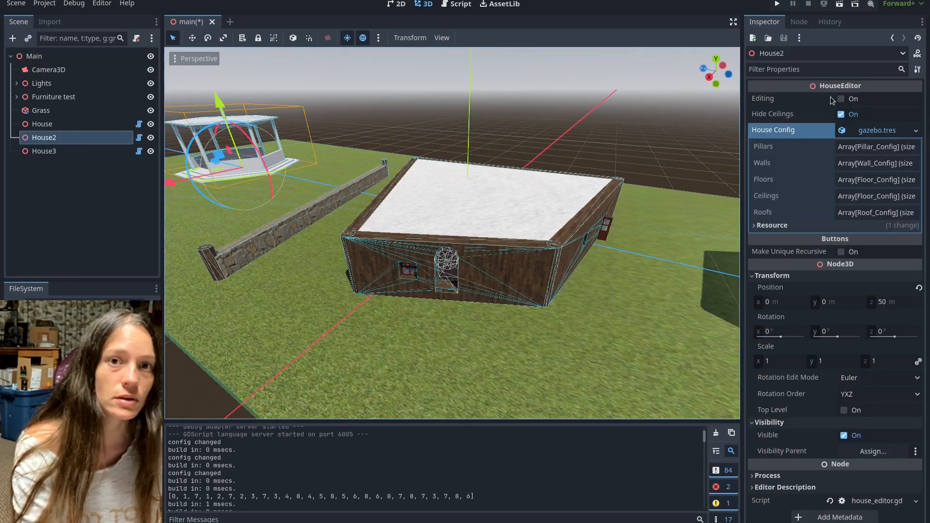
{"action": "left_click", "coordinate": [841, 99]}
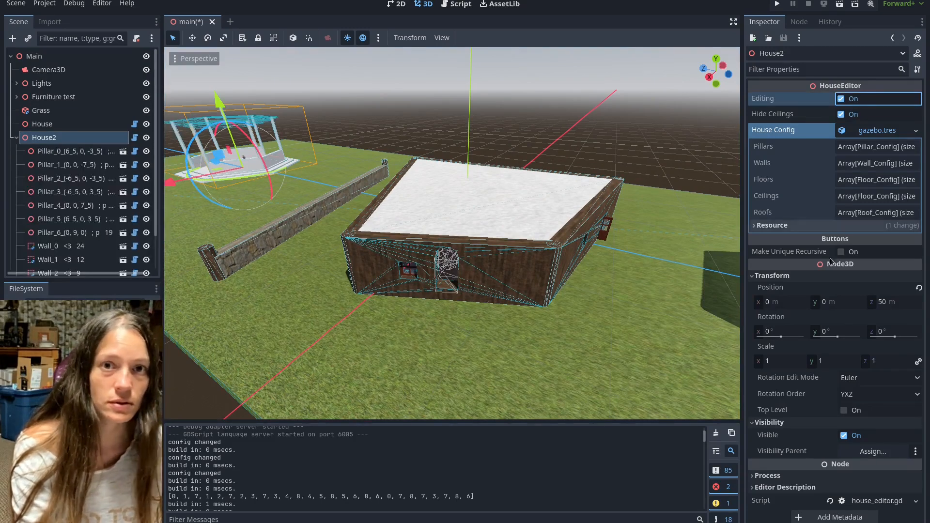
{"action": "left_click", "coordinate": [872, 146]}
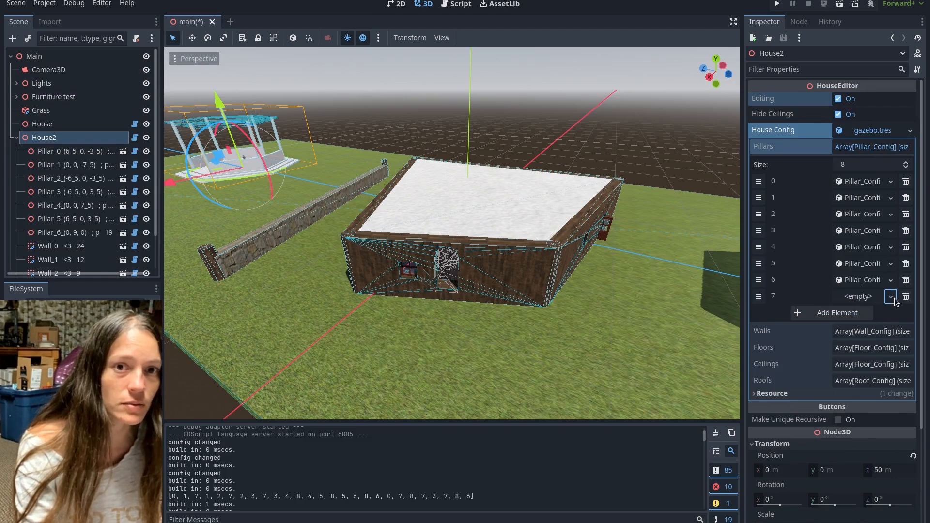
{"action": "left_click", "coordinate": [892, 296]}
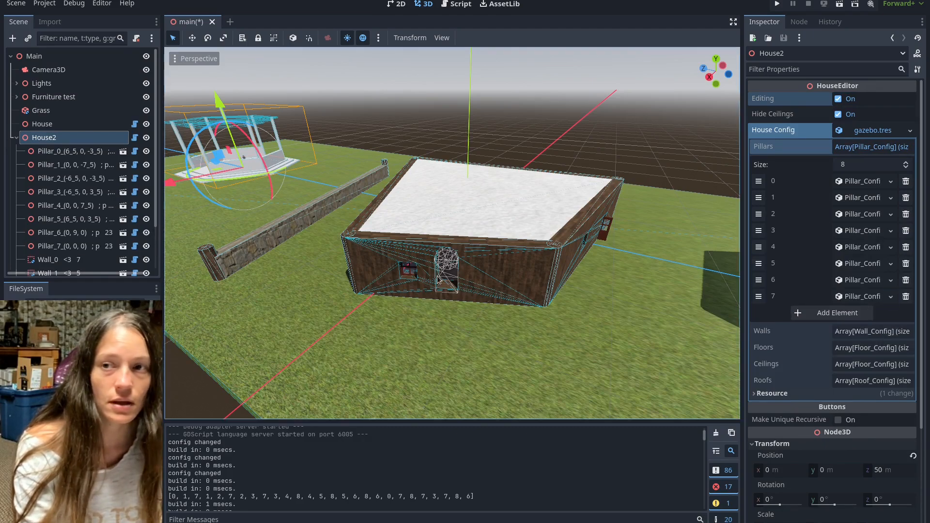
{"action": "scroll", "scroll_direction": "down", "scroll_amount": 3}
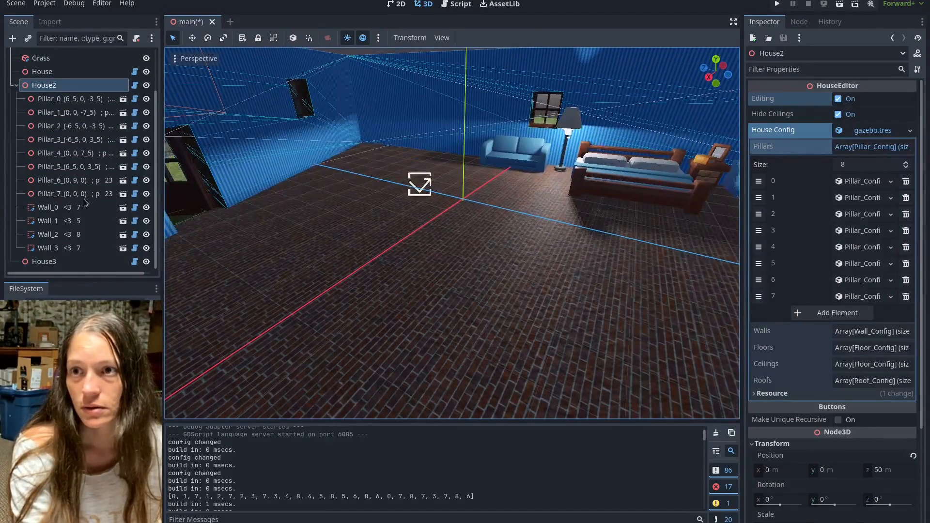
{"action": "left_click", "coordinate": [62, 194]}
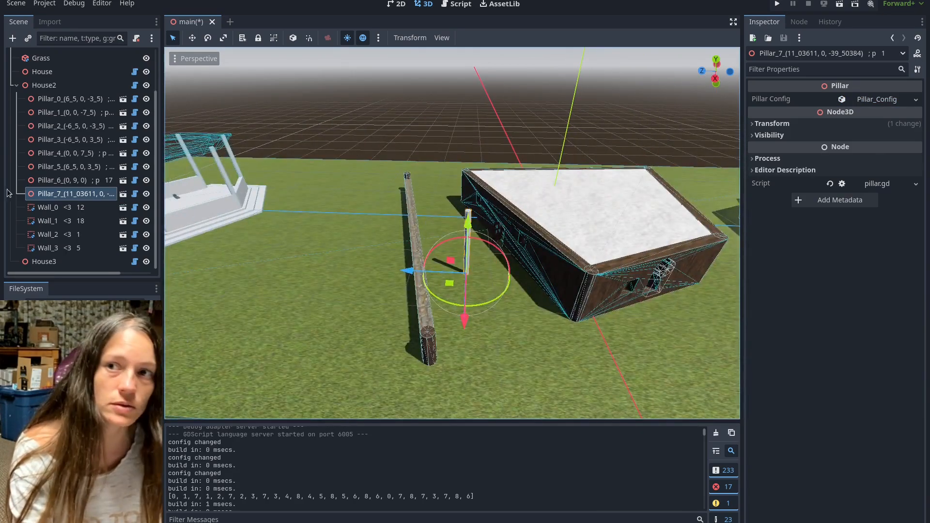
Add another pillar slot to the gazebo and place the new Pillar_8 beside the brick wall
{"action": "left_click", "coordinate": [43, 85]}
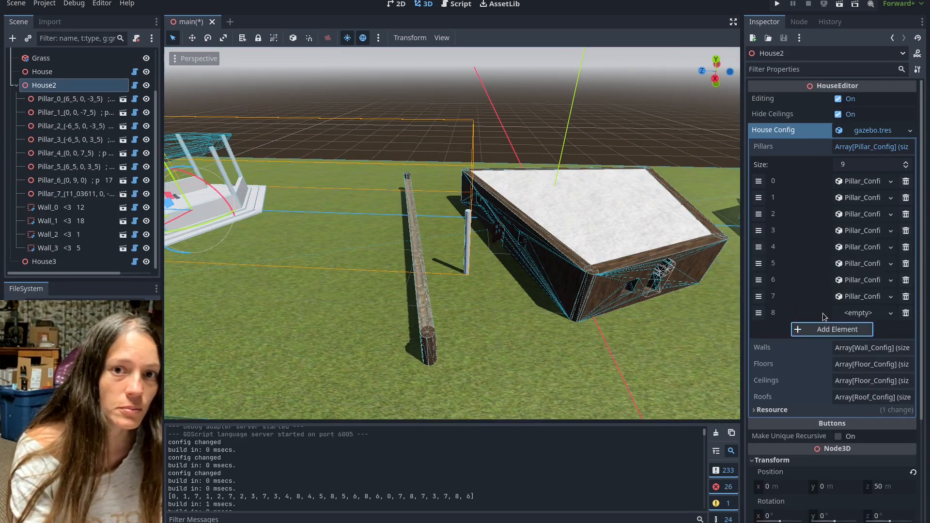
{"action": "left_click", "coordinate": [832, 329]}
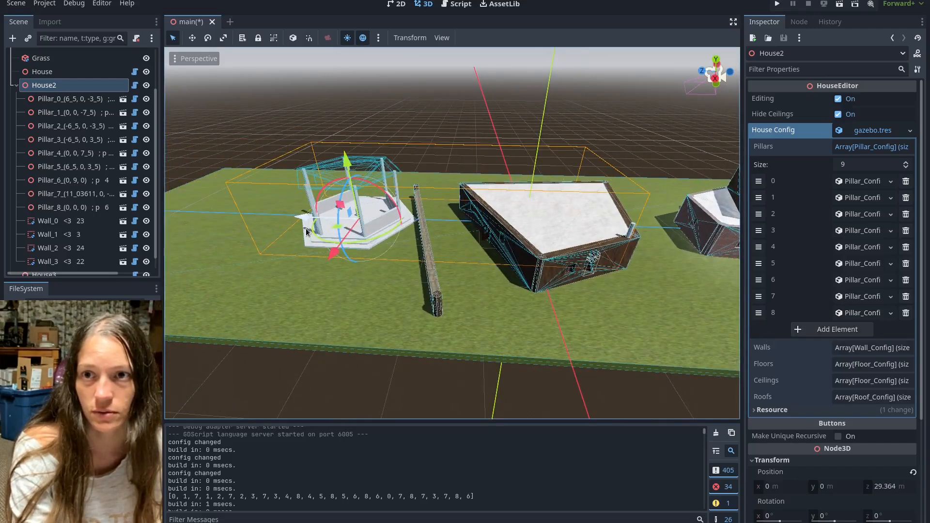
{"action": "left_click", "coordinate": [69, 207]}
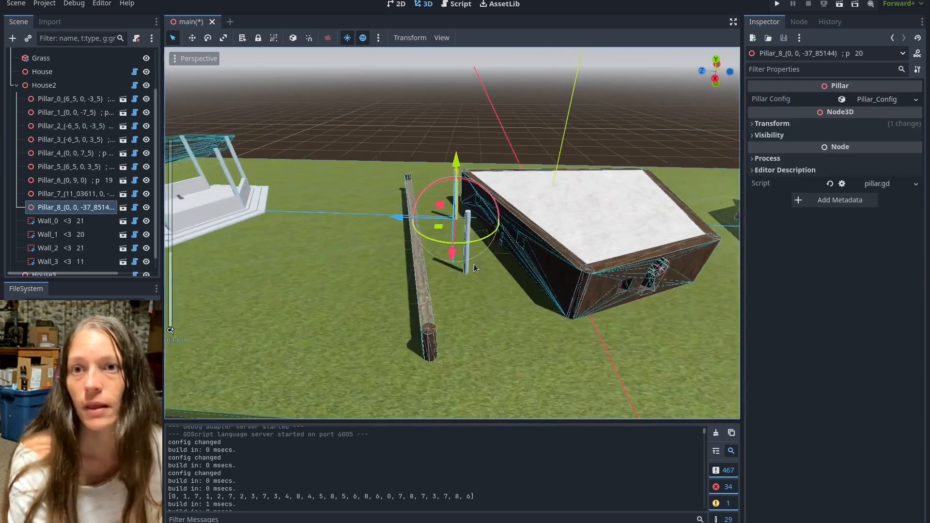
{"action": "left_click", "coordinate": [44, 85]}
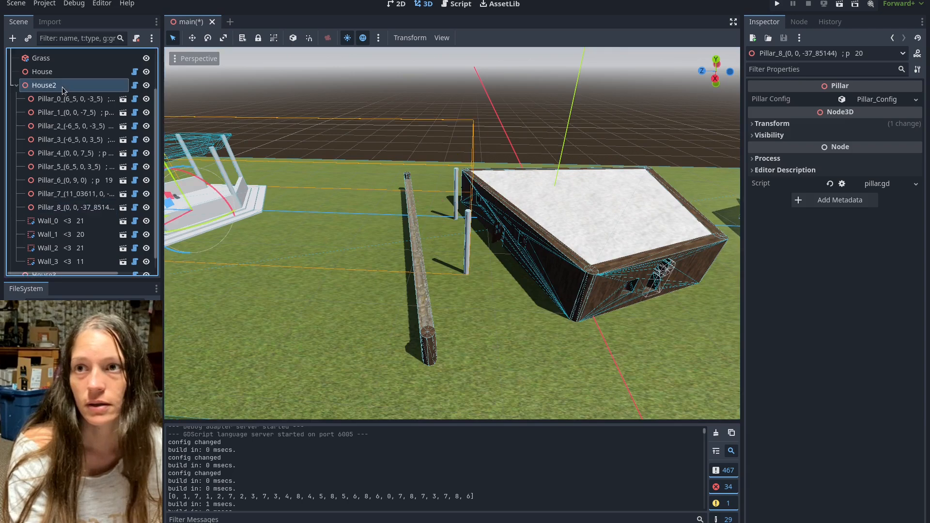
Add a new Wall_Config to the gazebo's Walls array with Pillar 1 set to 7
{"action": "left_click", "coordinate": [44, 85]}
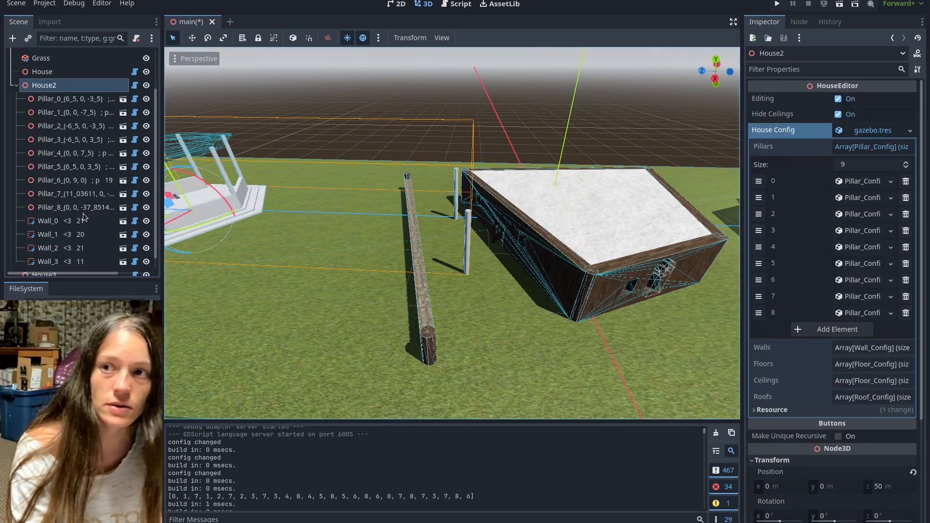
{"action": "left_click", "coordinate": [76, 207]}
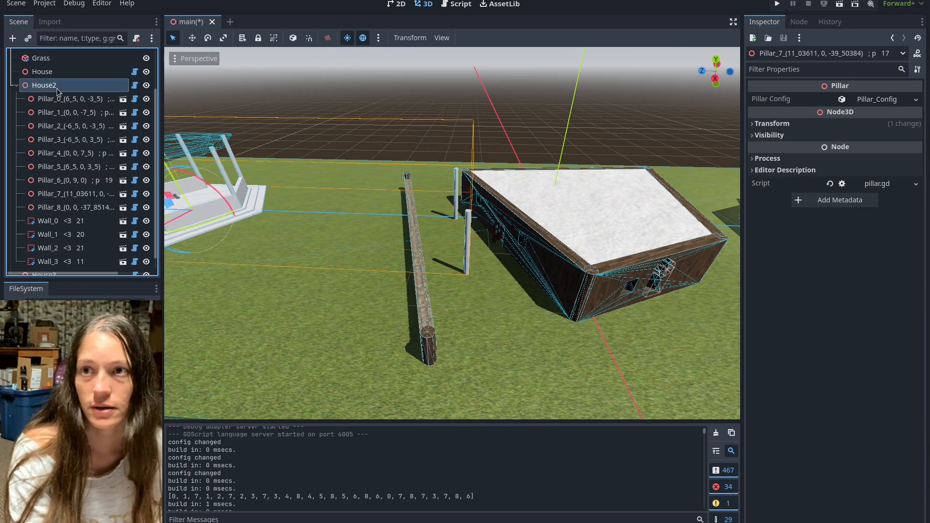
{"action": "left_click", "coordinate": [44, 86]}
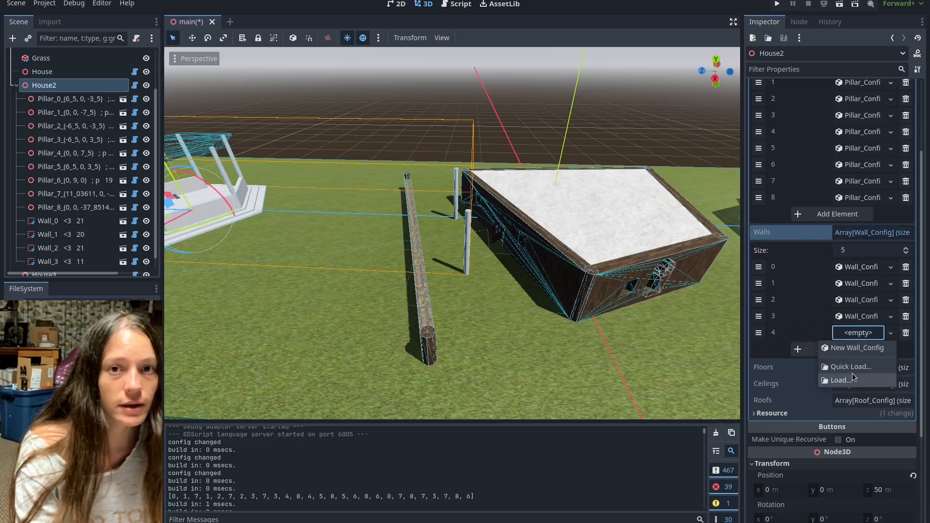
{"action": "left_click", "coordinate": [855, 347]}
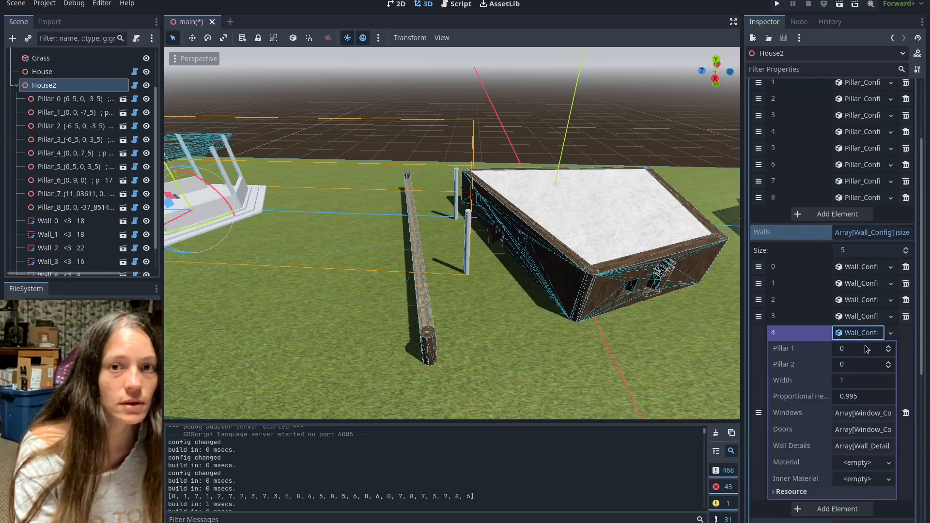
{"action": "left_click", "coordinate": [860, 348]}
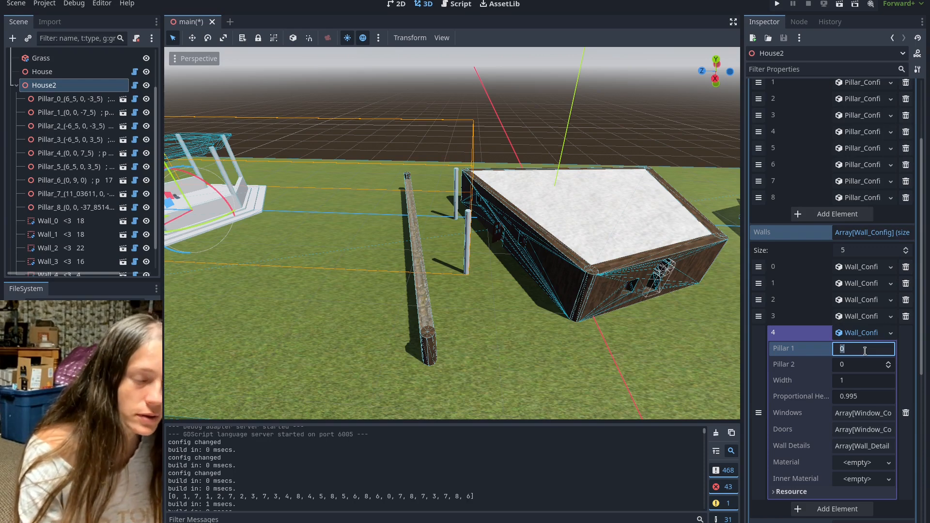
{"action": "type", "text": "7"}
{"action": "left_click", "coordinate": [864, 363]}
{"action": "type", "text": "8"}
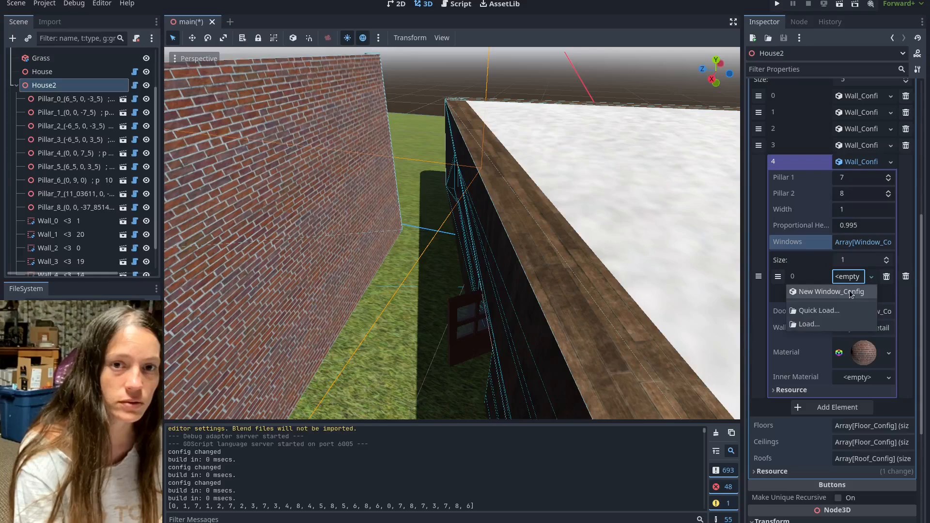
Give the new wall a Window_Config with a position value of 0.2
{"action": "left_click", "coordinate": [825, 292]}
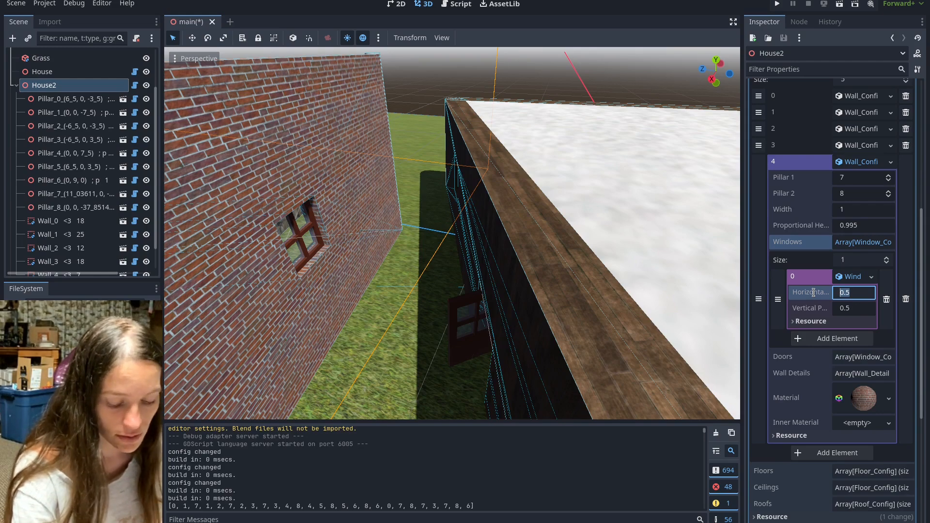
{"action": "type", "text": "0.2"}
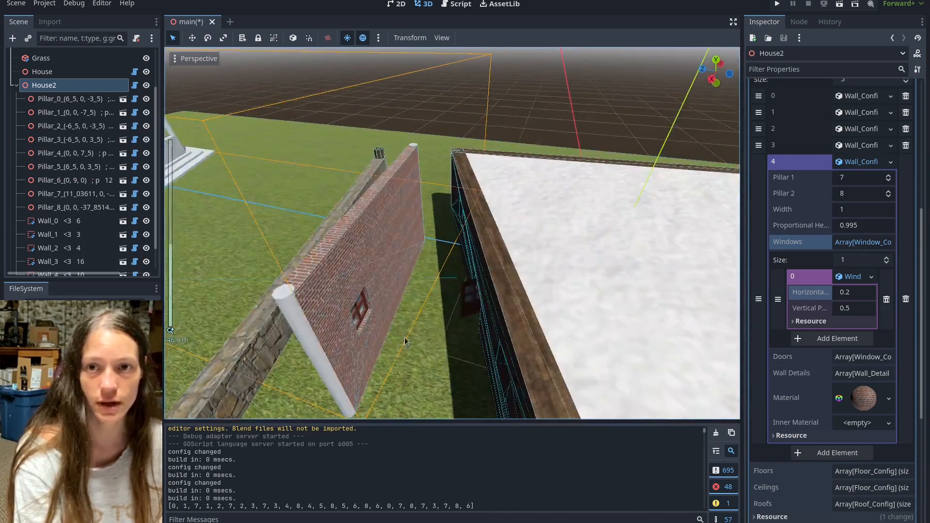
{"action": "left_click", "coordinate": [863, 357]}
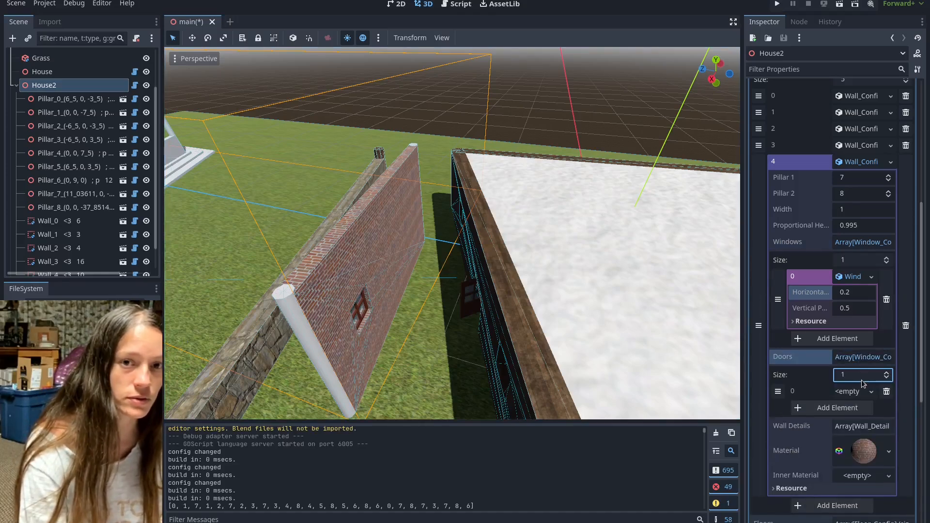
Add one door slot to the wall and set the door's vertical position
{"action": "left_click", "coordinate": [853, 390]}
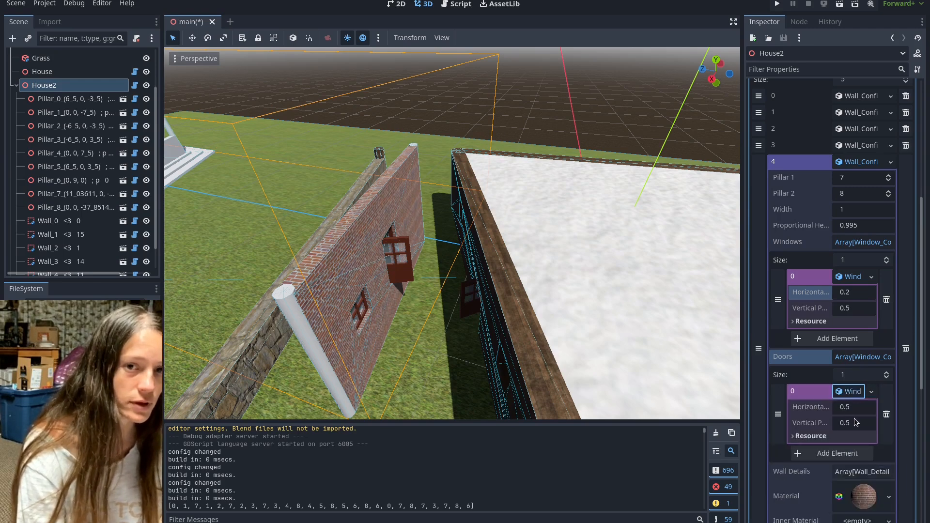
{"action": "left_click", "coordinate": [855, 423]}
{"action": "type", "text": ".2"}
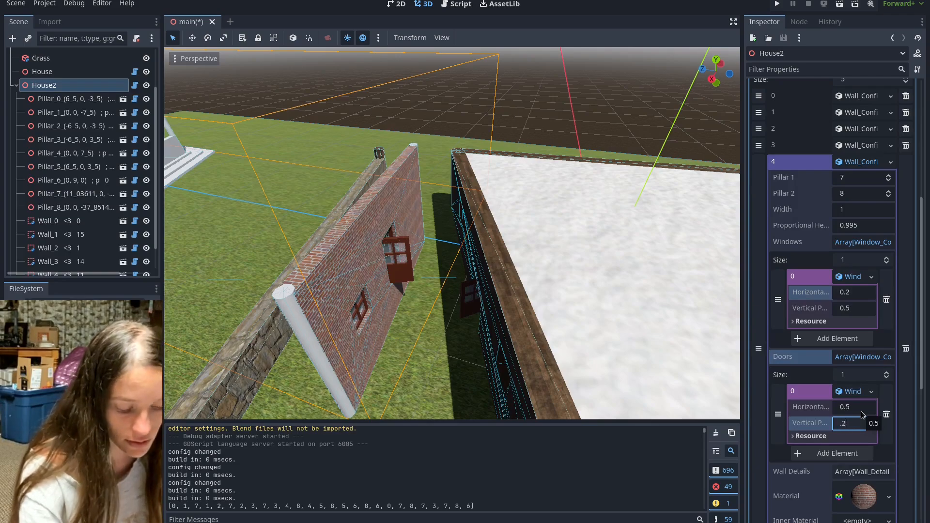
{"action": "key", "text": "Return"}
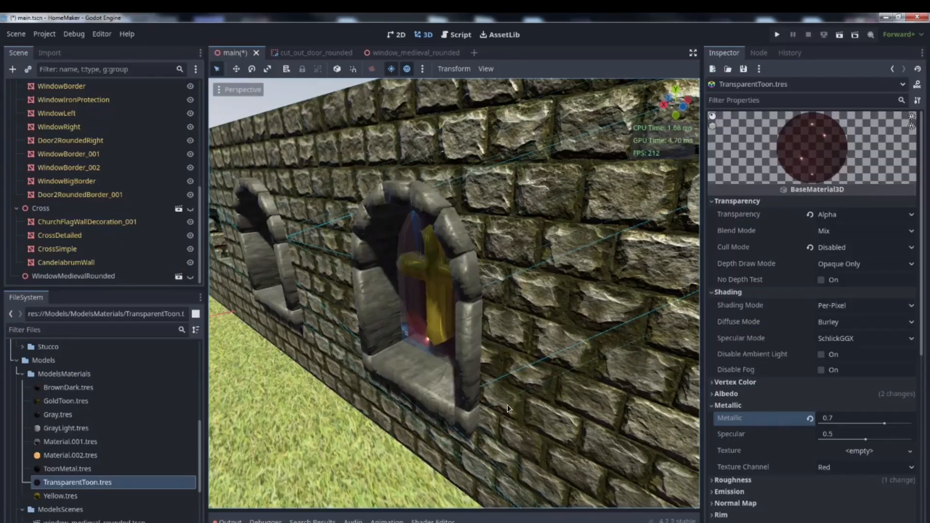
{"action": "mouse_move", "coordinate": [434, 378]}
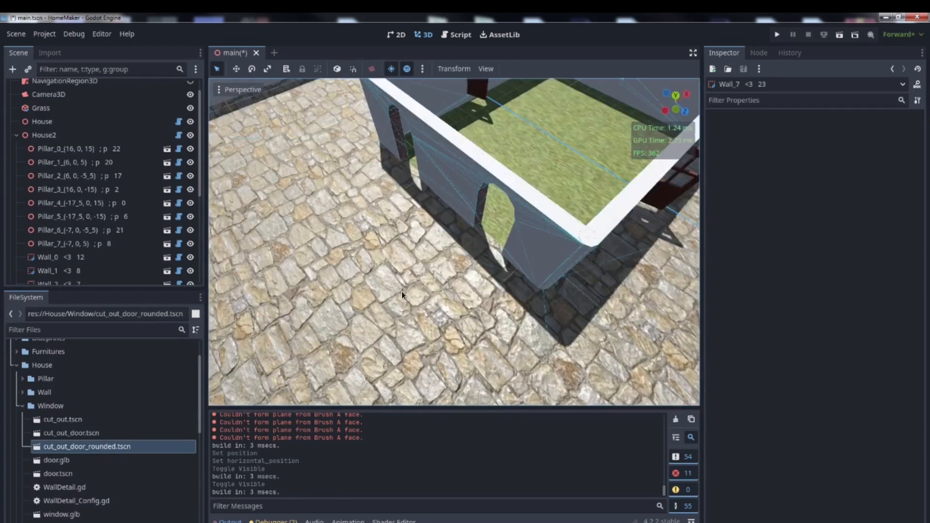
{"action": "mouse_move", "coordinate": [273, 295]}
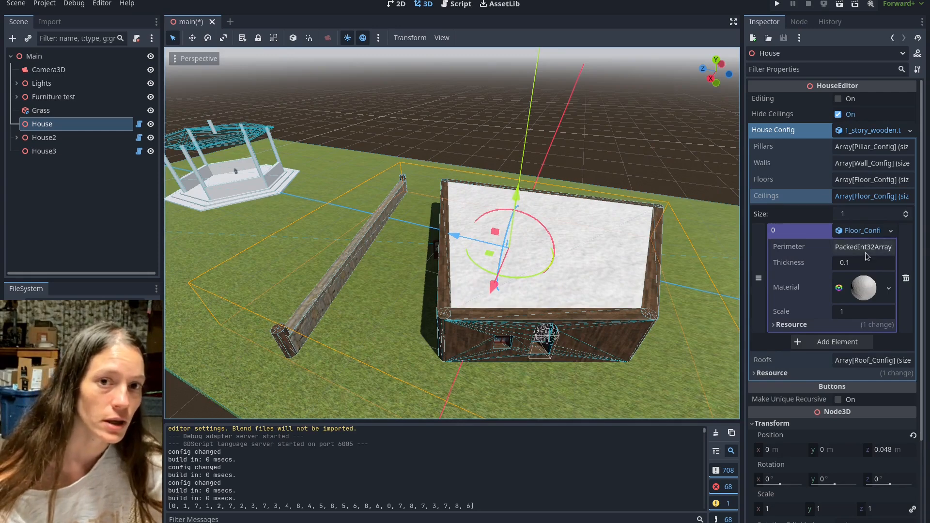
Expand the ceiling's perimeter pillars (0,1,2,3) and toggle House editing off and on to rebuild with the ceiling
{"action": "left_click", "coordinate": [864, 247]}
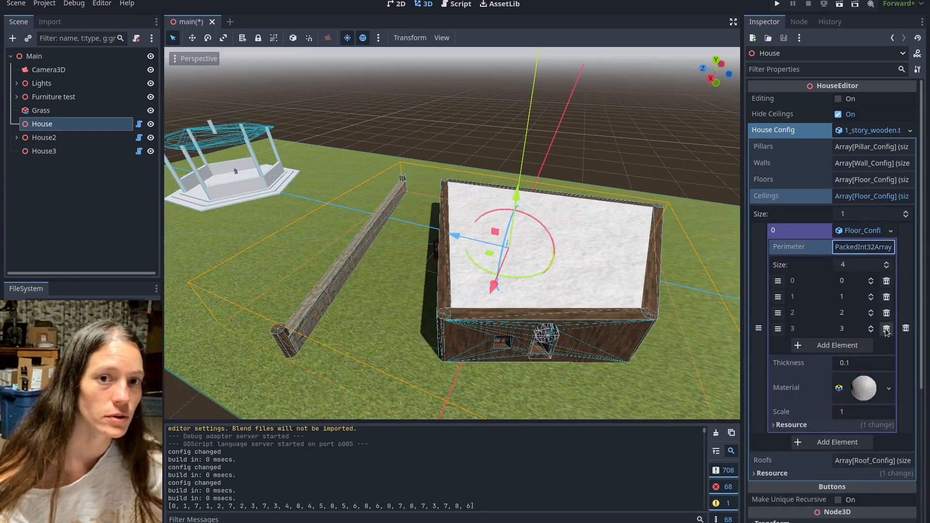
{"action": "left_click", "coordinate": [886, 330]}
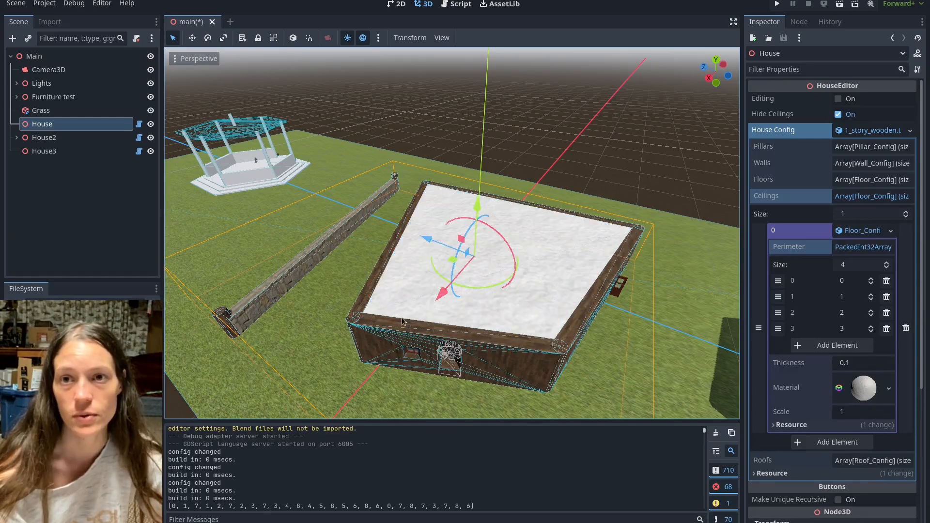
{"action": "mouse_move", "coordinate": [313, 366]}
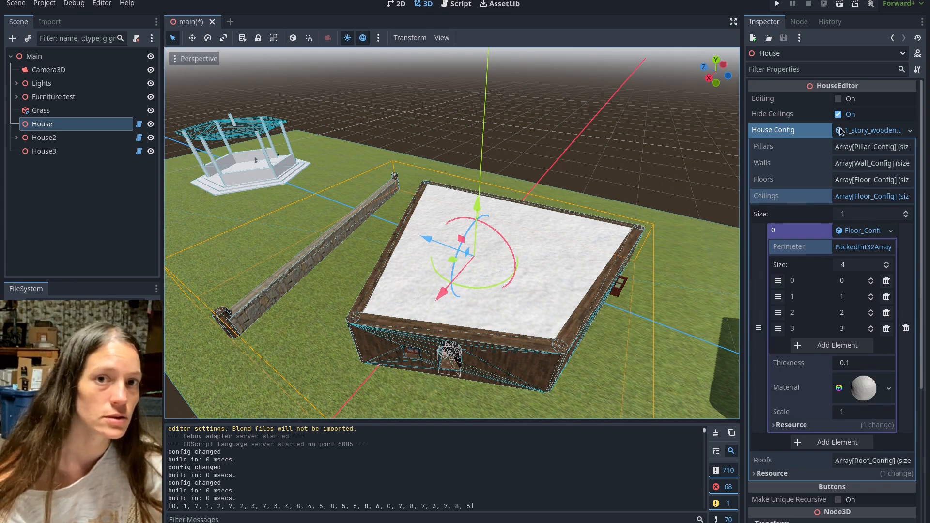
{"action": "left_click", "coordinate": [838, 99]}
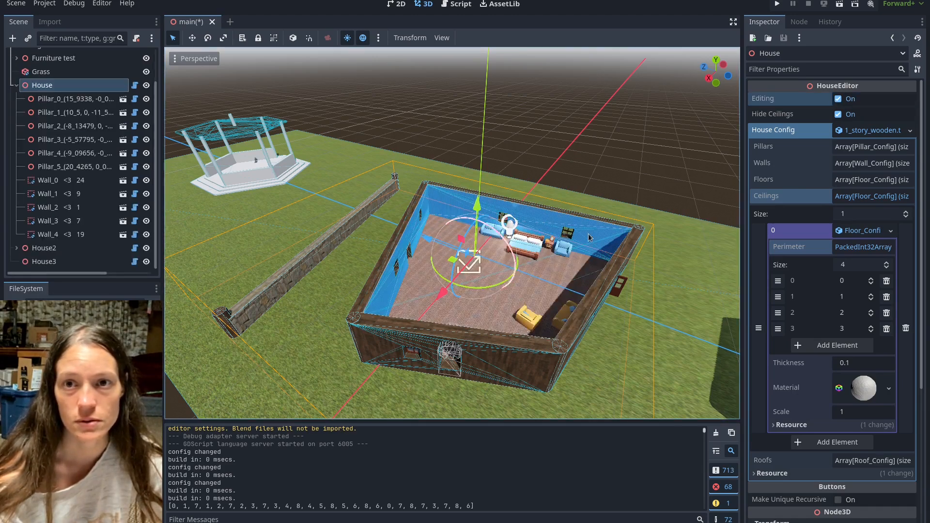
{"action": "left_click", "coordinate": [837, 99]}
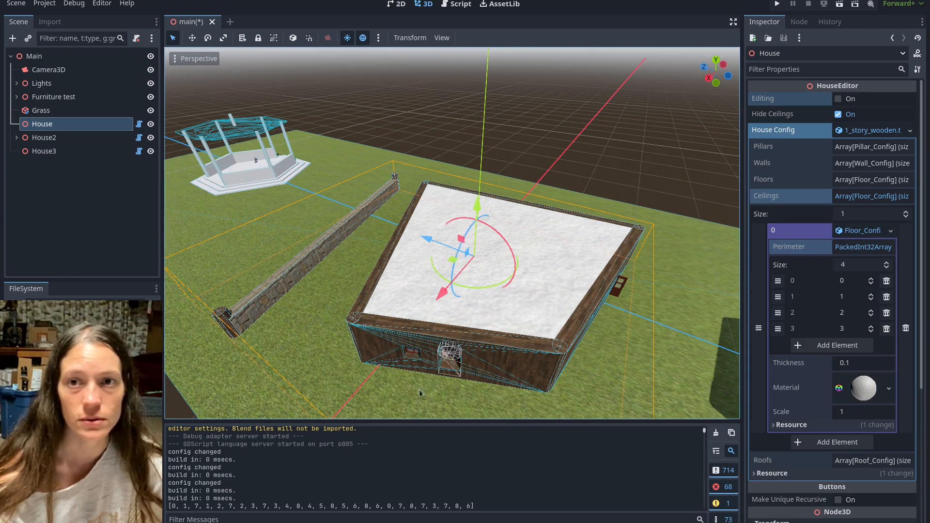
{"action": "left_click", "coordinate": [838, 114]}
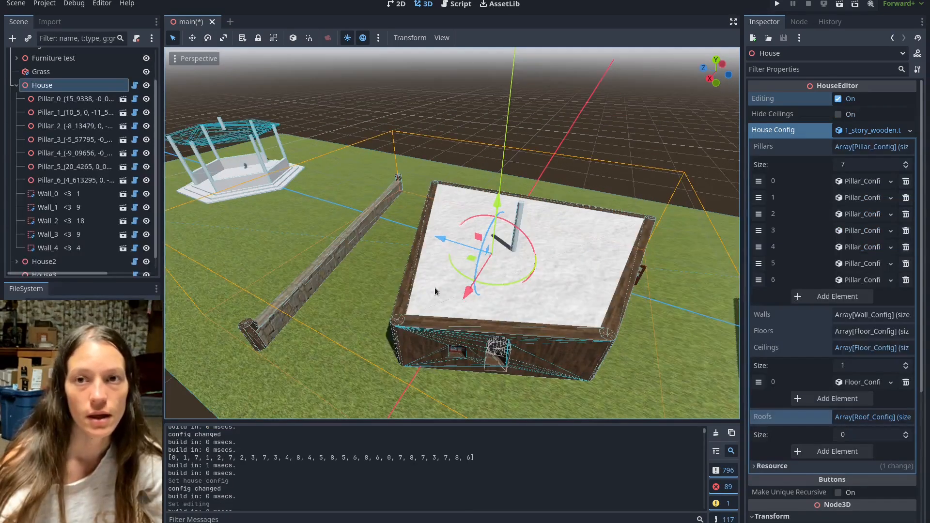
{"action": "mouse_move", "coordinate": [602, 396]}
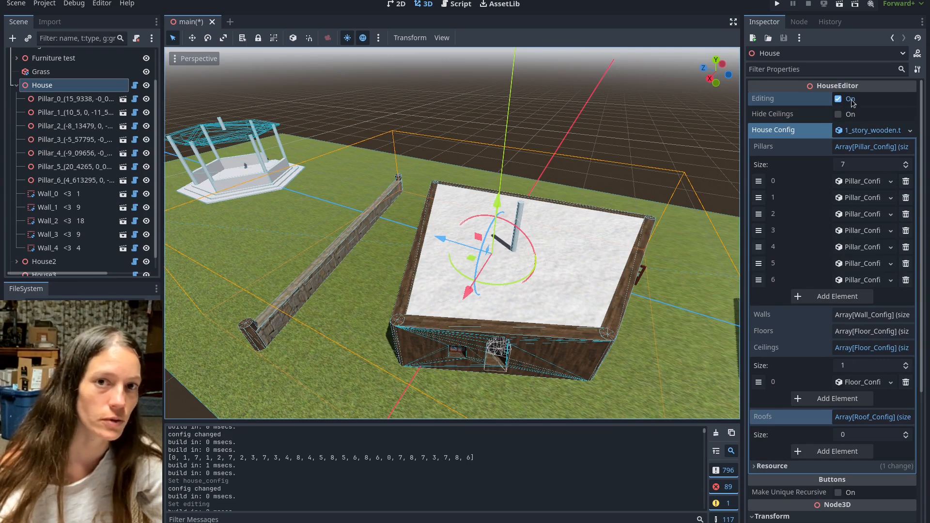
Check Pillar_6's index, then add a new Roof_Config to the House's Roofs list
{"action": "scroll", "scroll_direction": "down", "scroll_amount": 3}
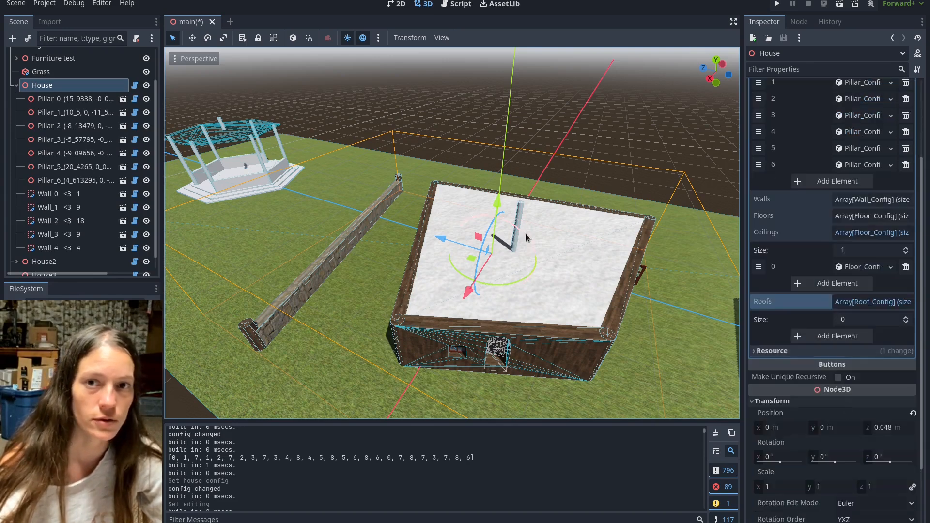
{"action": "left_click", "coordinate": [74, 180]}
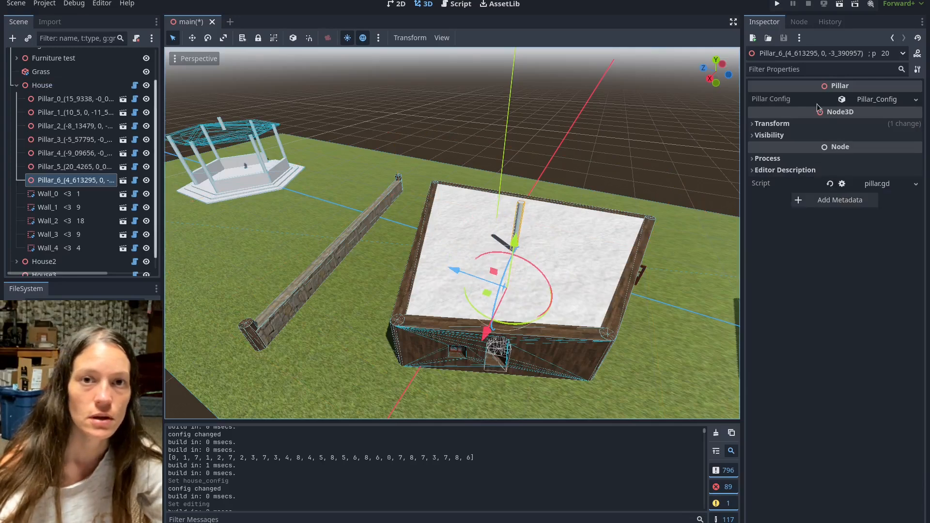
{"action": "left_click", "coordinate": [42, 85]}
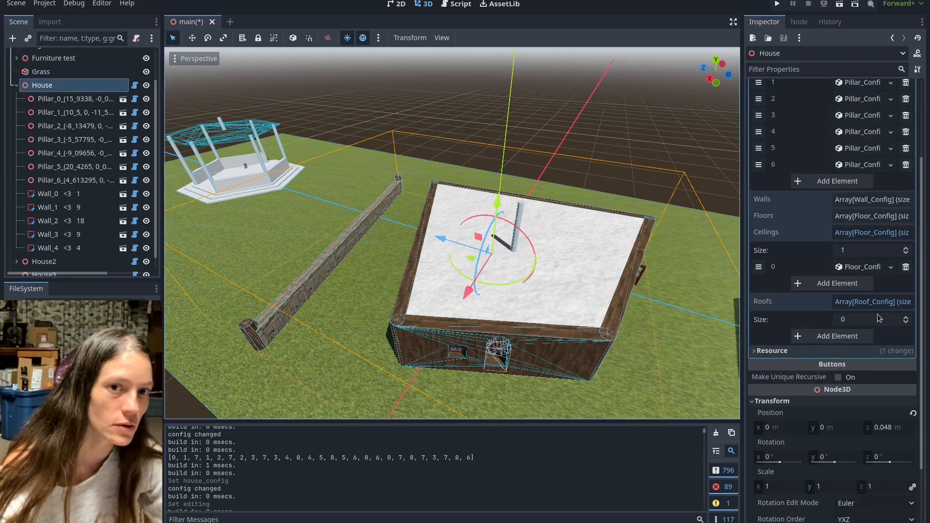
{"action": "left_click", "coordinate": [832, 336]}
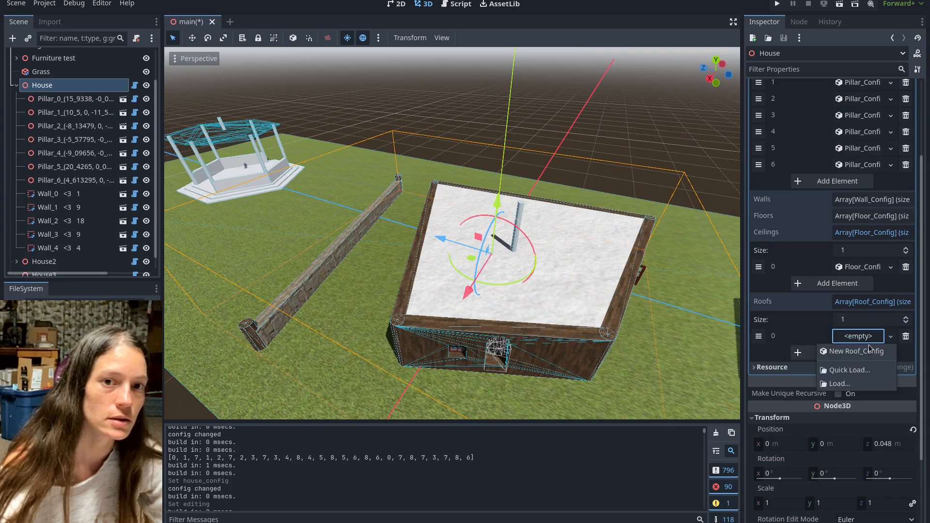
{"action": "left_click", "coordinate": [853, 351]}
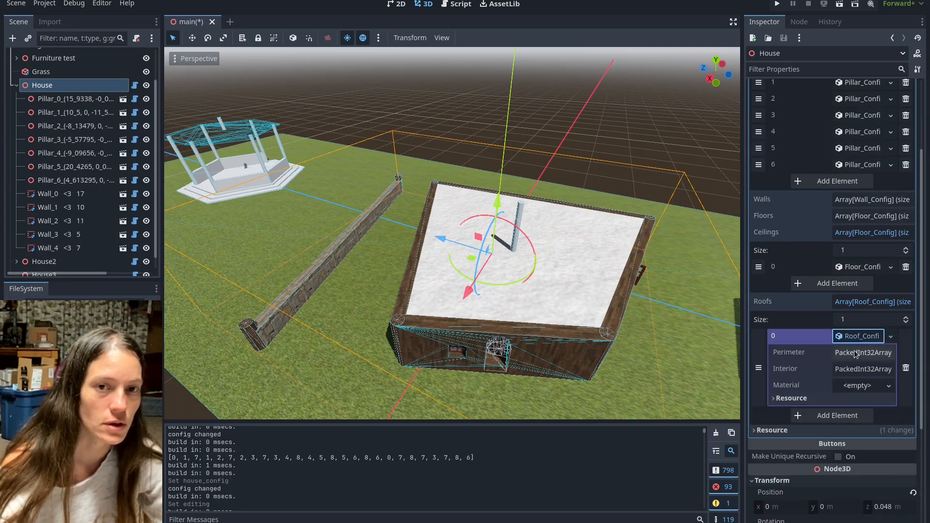
Fill the roof Perimeter with 3,2,1,0 and Interior with 6, then turn Editing off to build the roof
{"action": "left_click", "coordinate": [863, 352]}
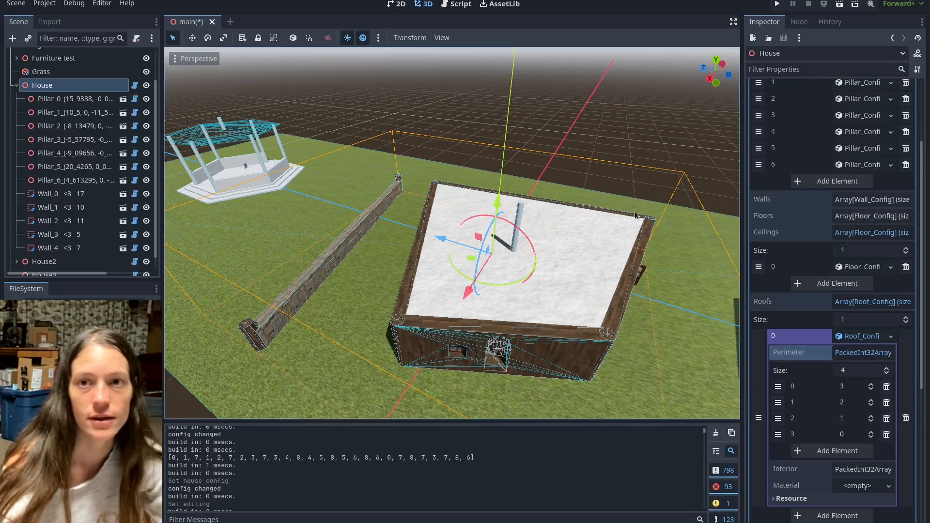
{"action": "scroll", "scroll_direction": "down", "scroll_amount": 3}
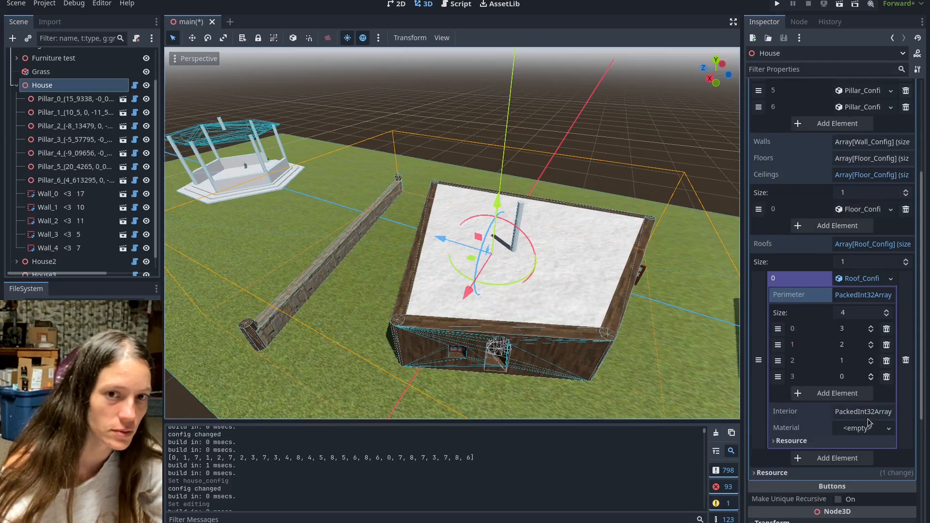
{"action": "left_click", "coordinate": [789, 410]}
{"action": "type", "text": "6"}
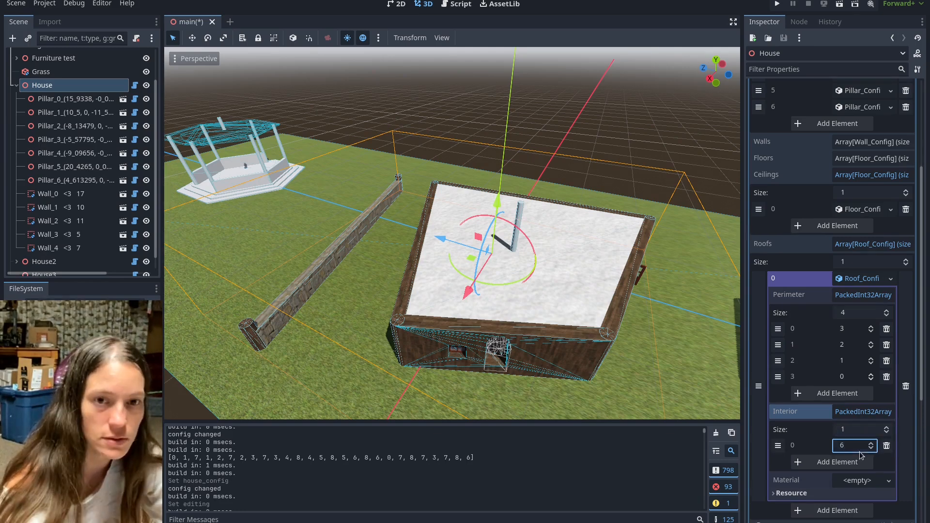
{"action": "scroll", "scroll_direction": "up", "scroll_amount": 3}
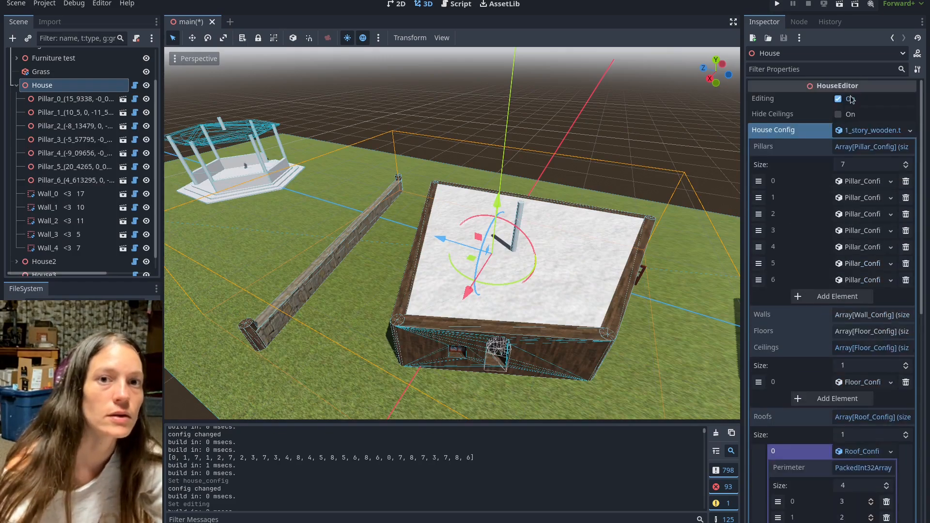
{"action": "left_click", "coordinate": [838, 99]}
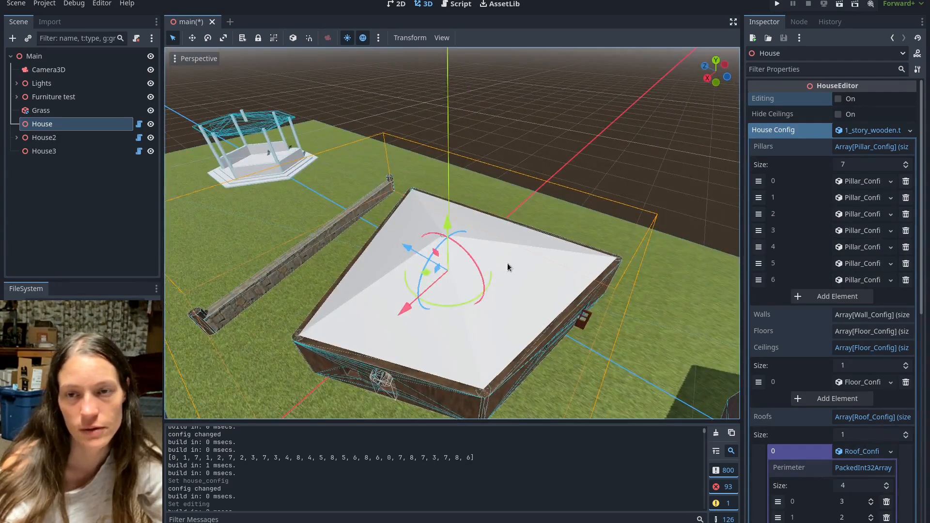
{"action": "mouse_move", "coordinate": [440, 354]}
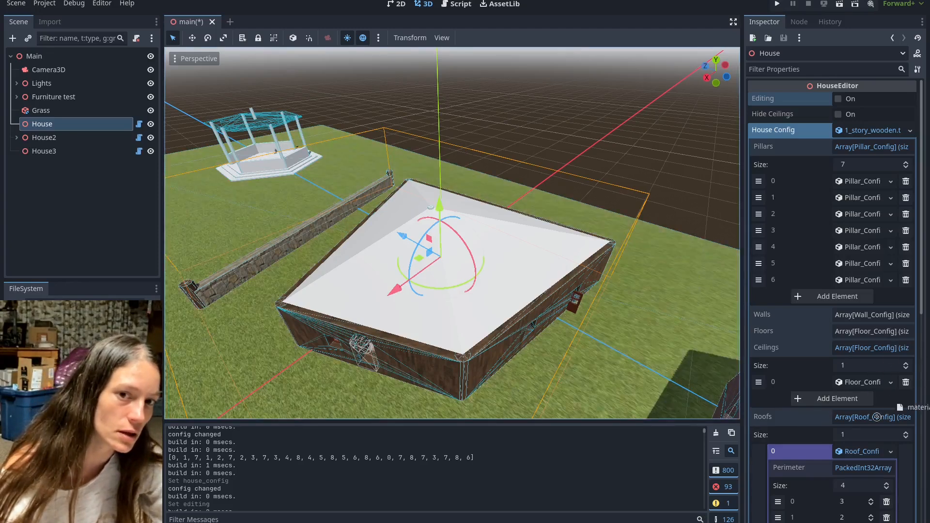
Scroll the Roof_Config to its Material slot for assigning the tile material
{"action": "scroll", "scroll_direction": "down", "scroll_amount": 3}
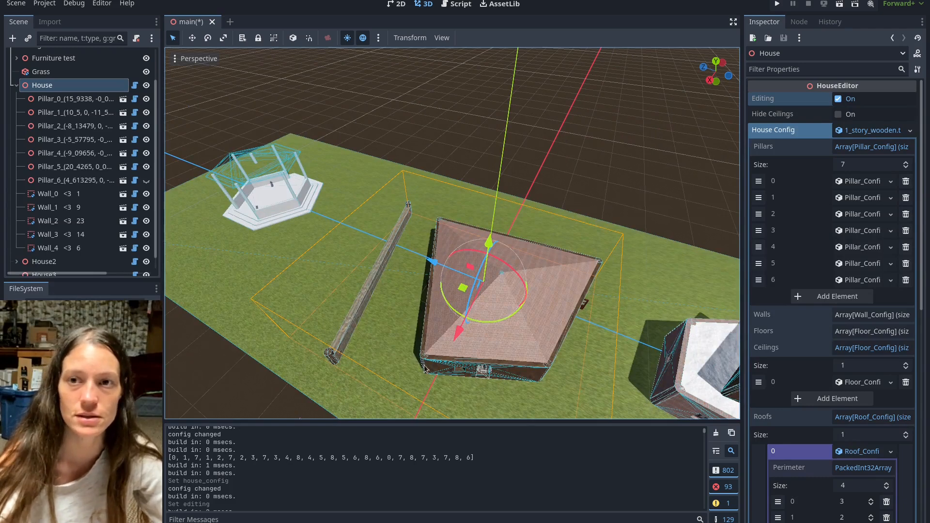
{"action": "mouse_move", "coordinate": [511, 329]}
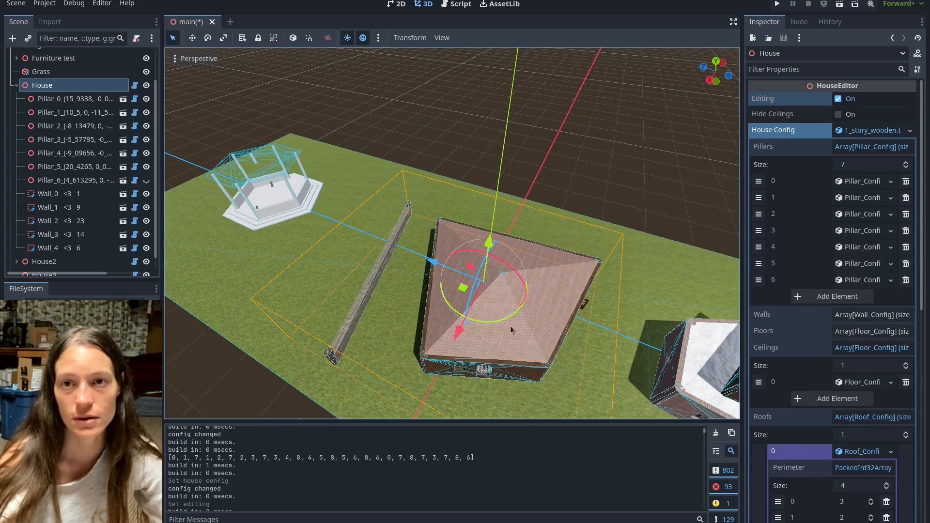
{"action": "mouse_move", "coordinate": [394, 309]}
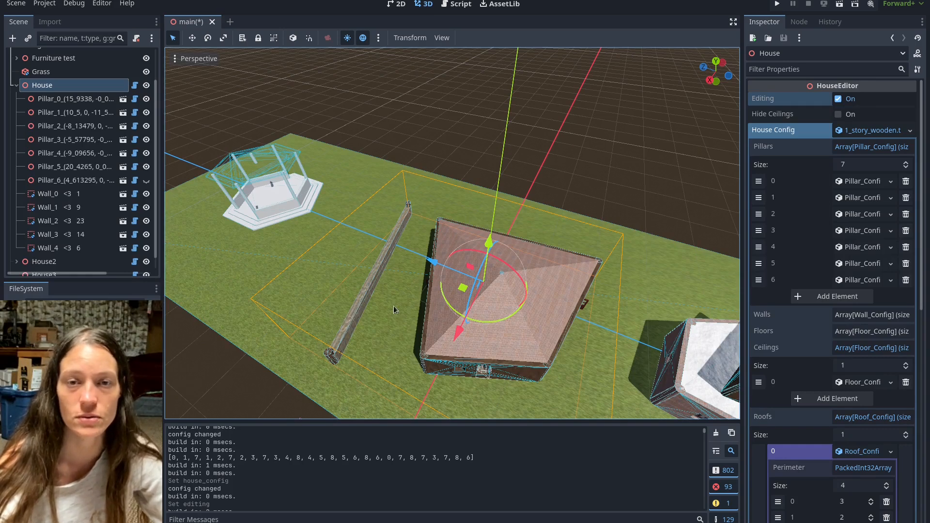
{"action": "mouse_move", "coordinate": [485, 406]}
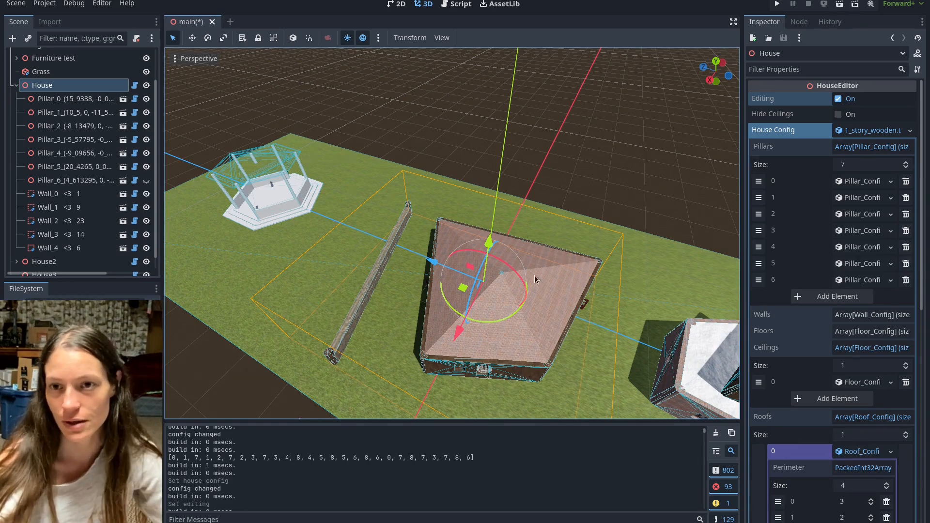
{"action": "mouse_move", "coordinate": [506, 382]}
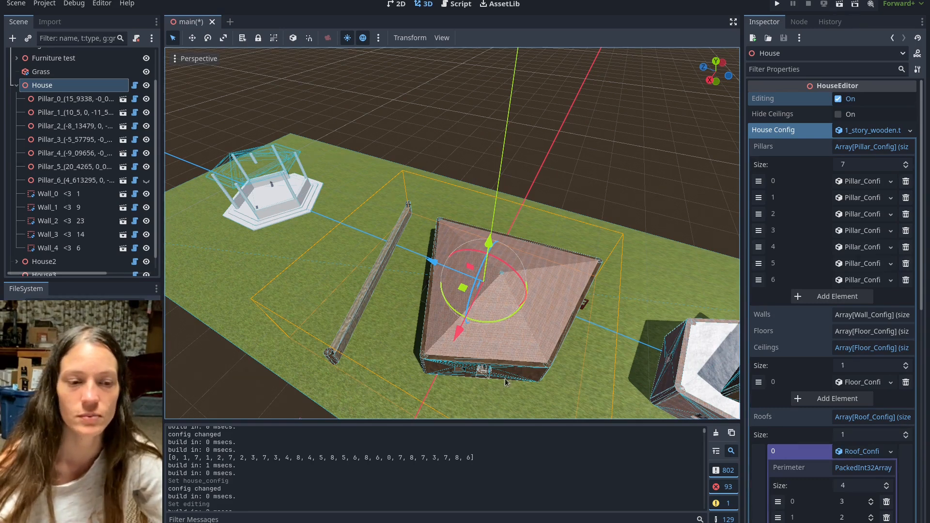
{"action": "mouse_move", "coordinate": [606, 389]}
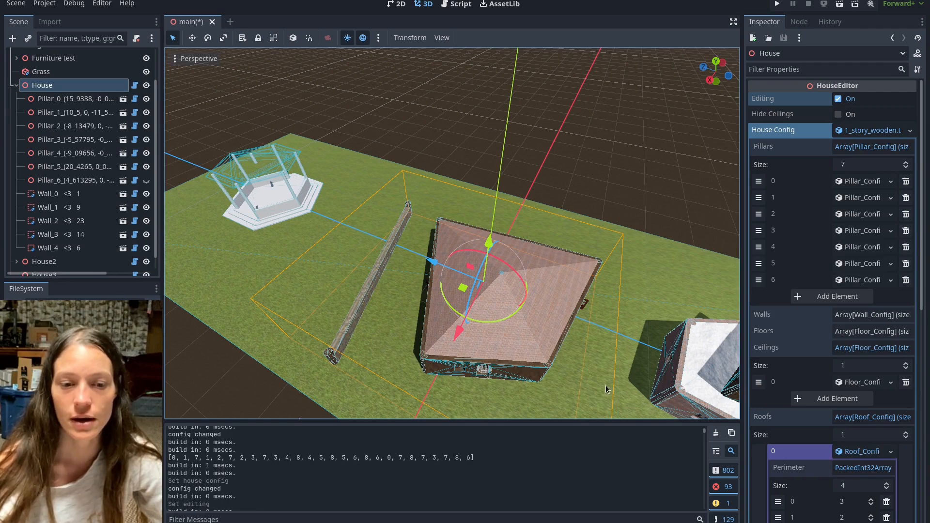
{"action": "mouse_move", "coordinate": [532, 321]}
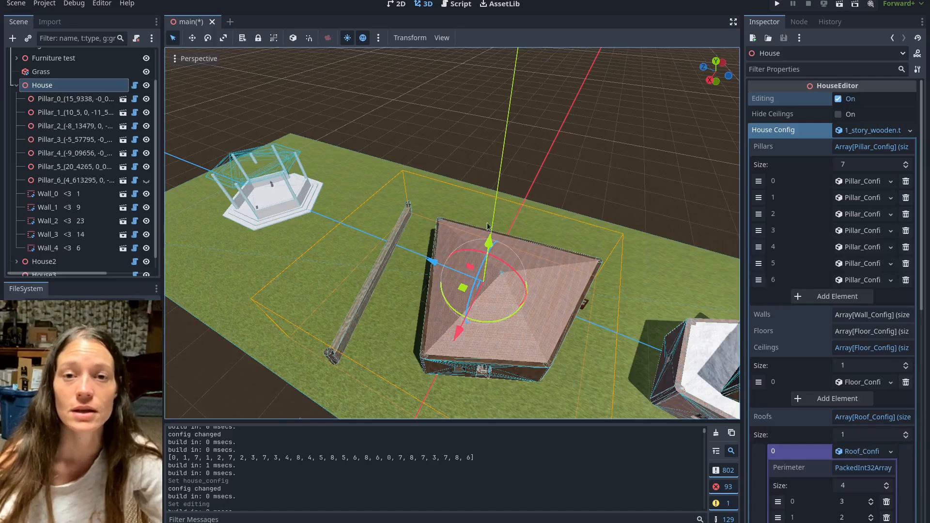
{"action": "mouse_move", "coordinate": [364, 243]}
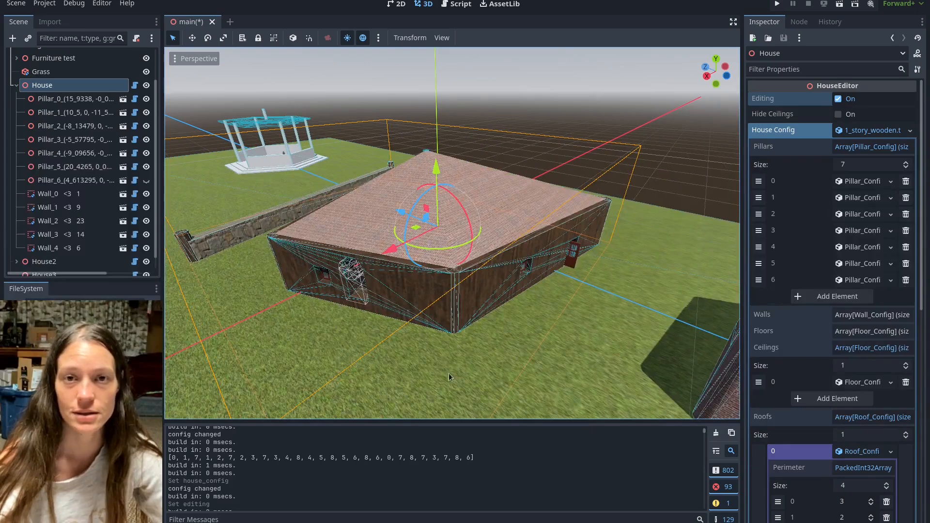
{"action": "mouse_move", "coordinate": [576, 475]}
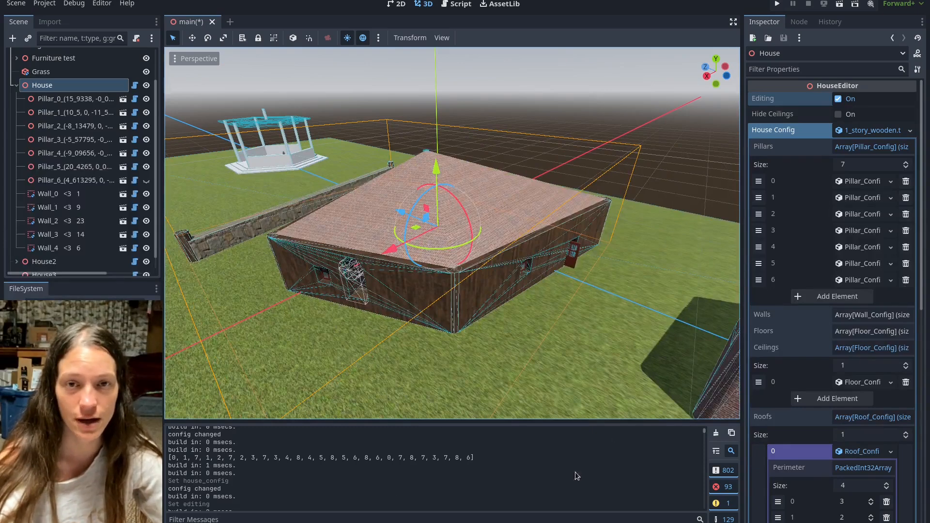